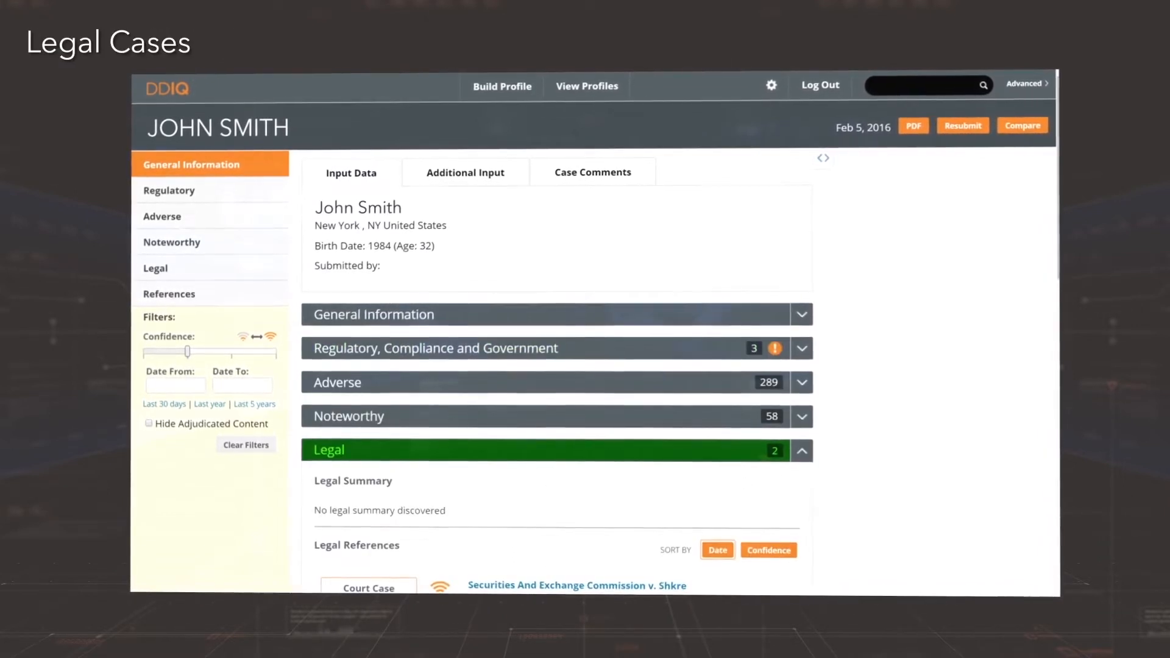
click(348, 417)
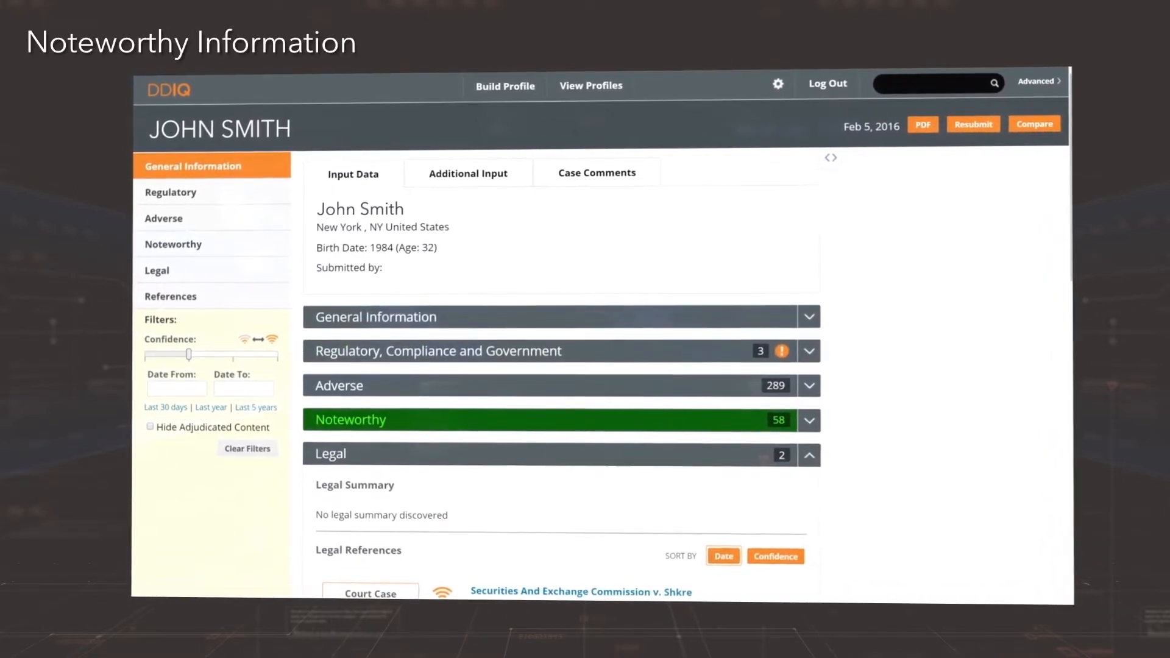